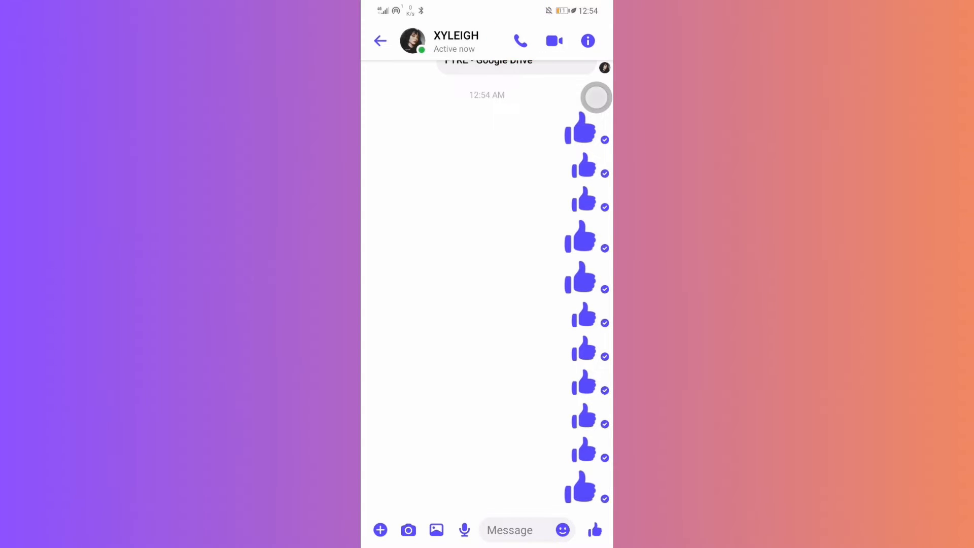
Start a video call with the chat contact from the thumbs-up-filled thread.
left_click(520, 40)
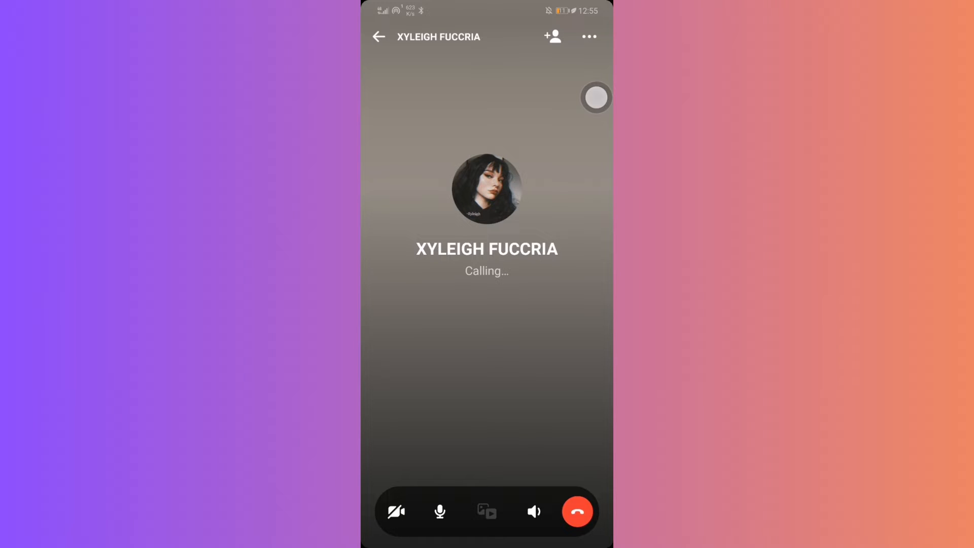
Turn the phone's camera on so the self-preview shows in the call.
left_click(396, 510)
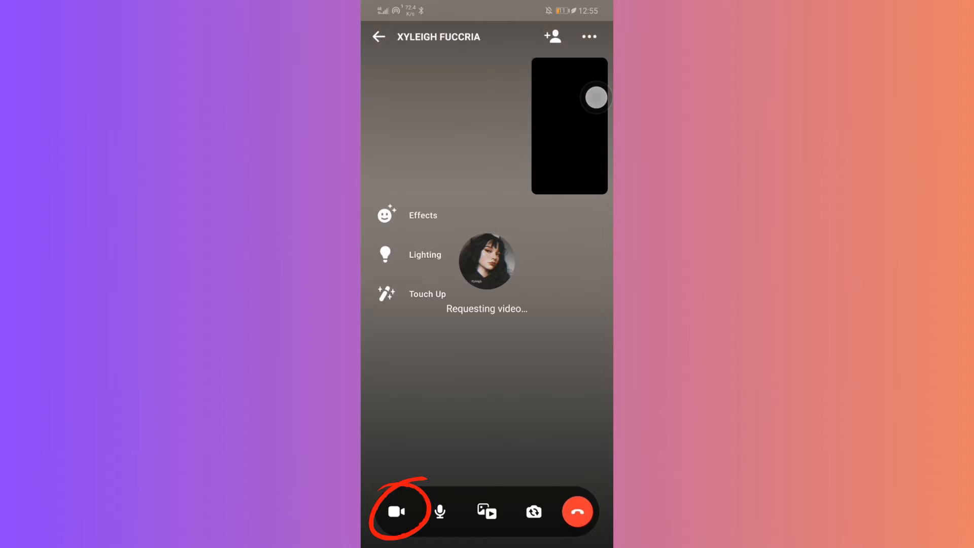
left_click(395, 511)
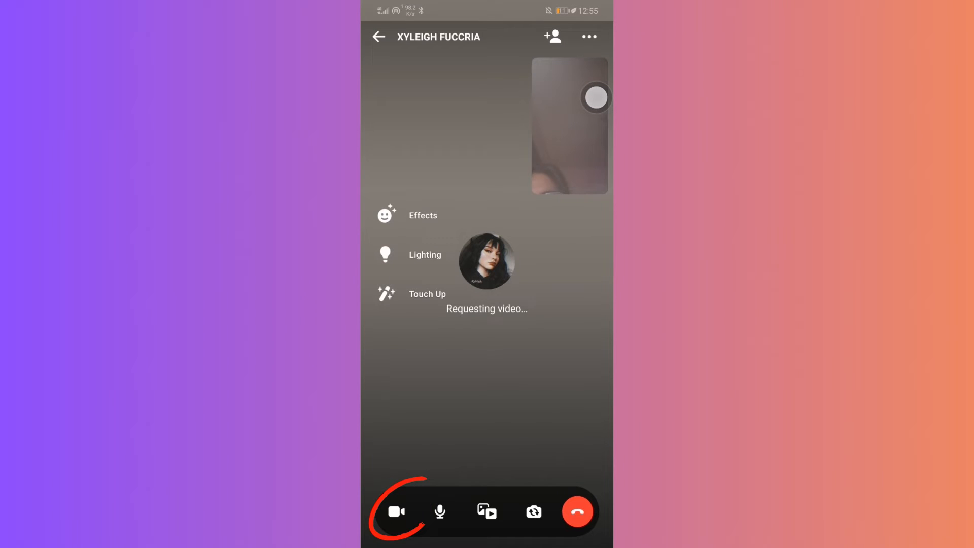
left_click(395, 511)
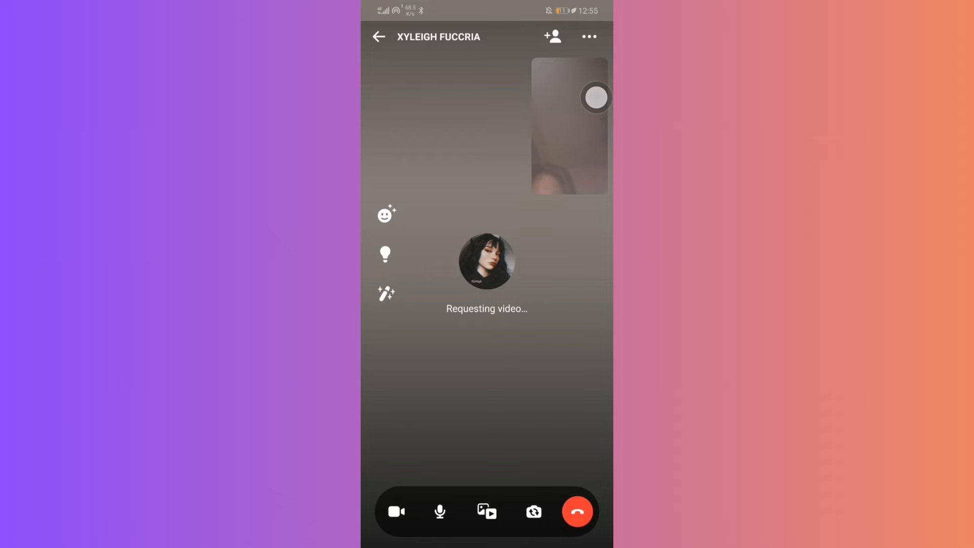
left_click(587, 36)
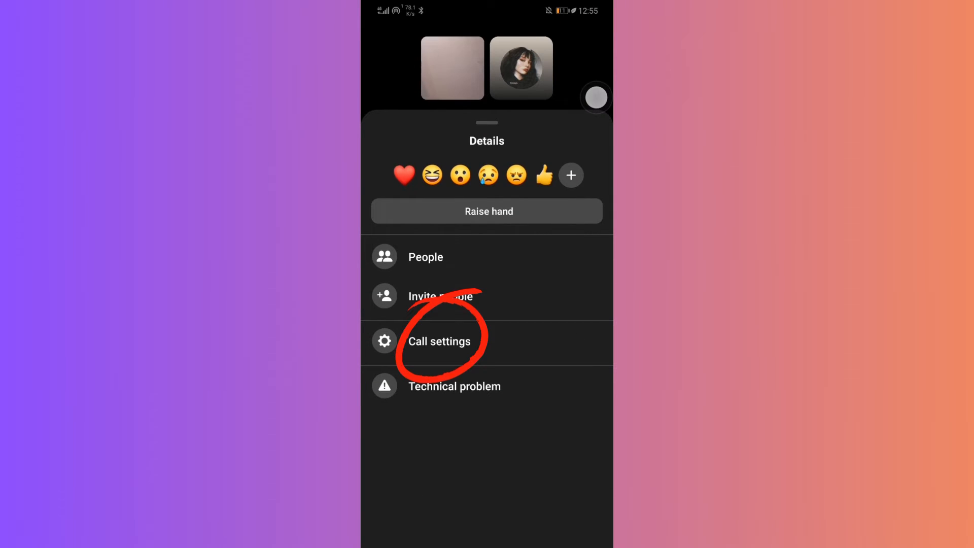
left_click(439, 341)
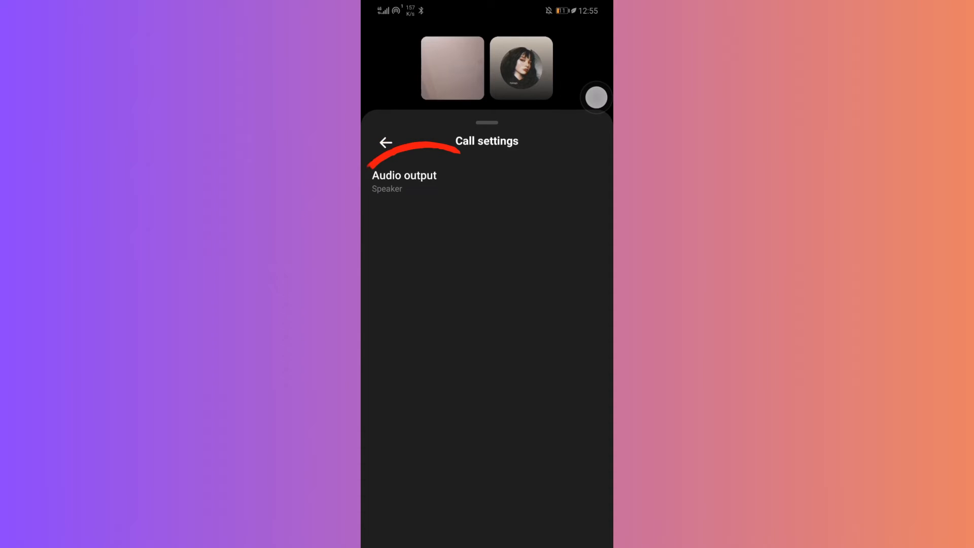
left_click(404, 181)
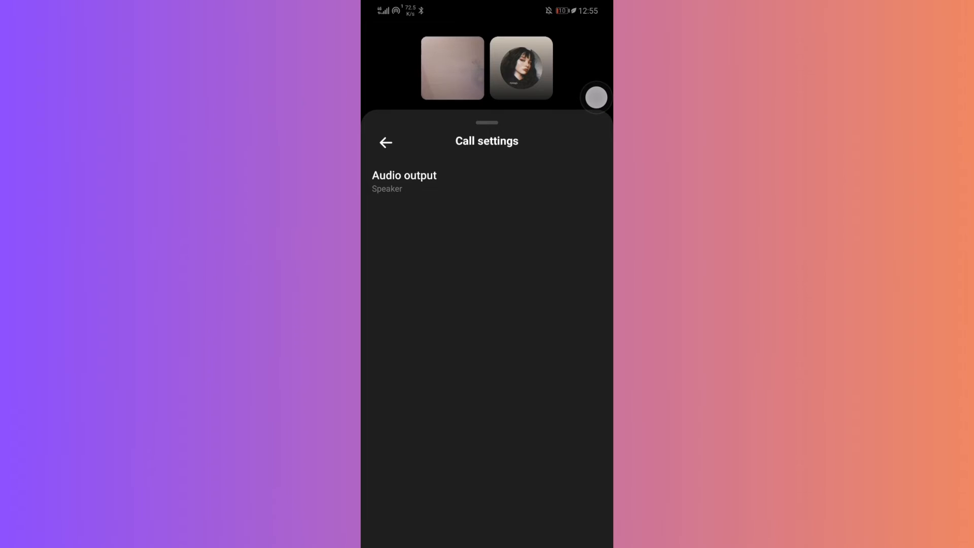
left_click(385, 142)
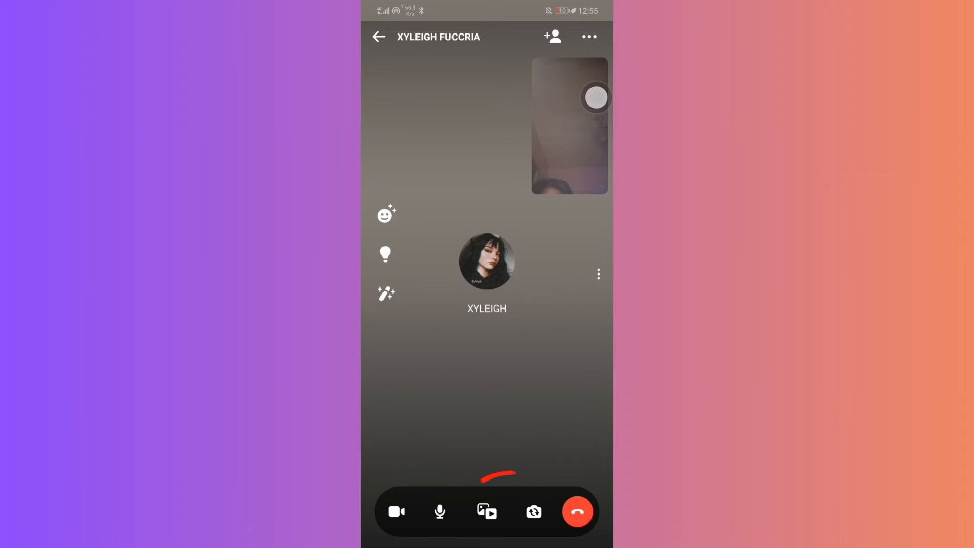
Reach the call's screen-sharing offer through the media options' Share choice.
left_click(486, 512)
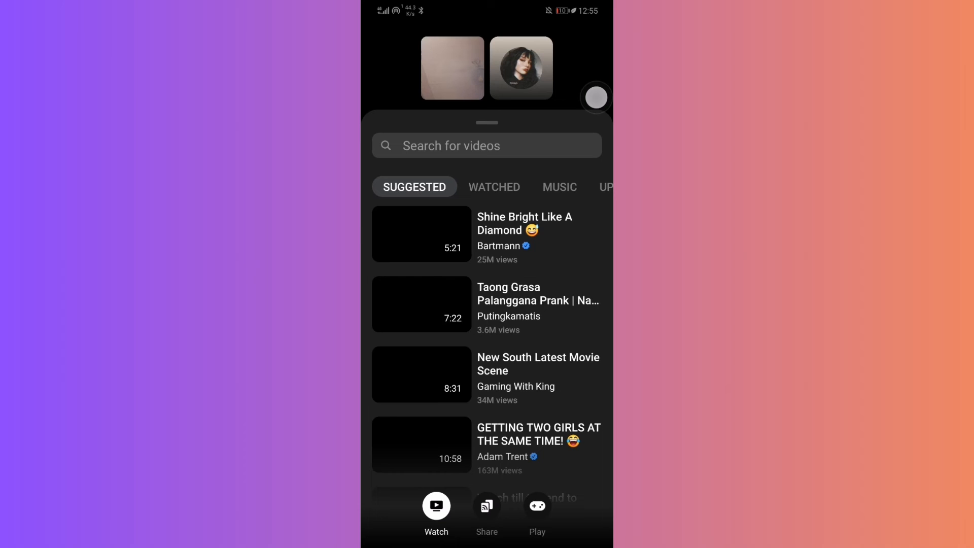
scroll("down", 3)
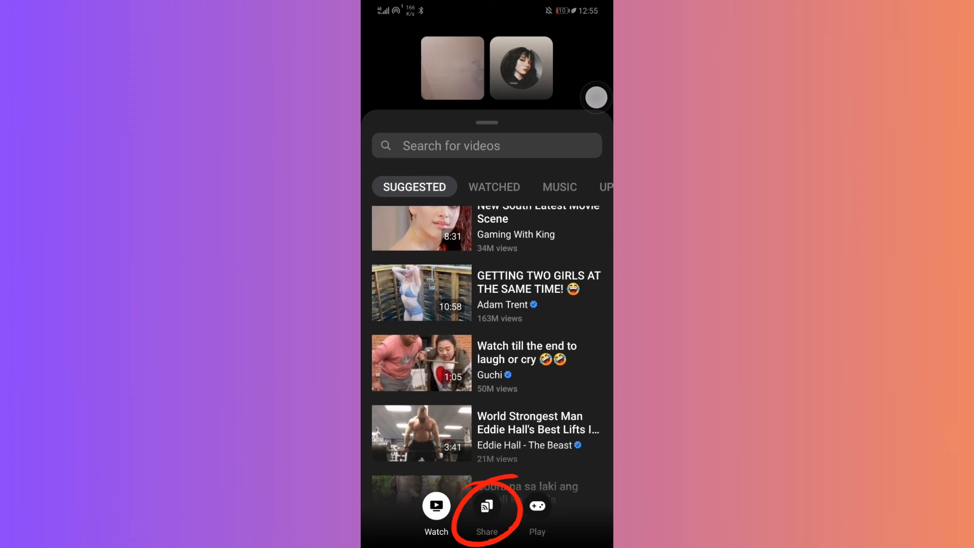
left_click(486, 505)
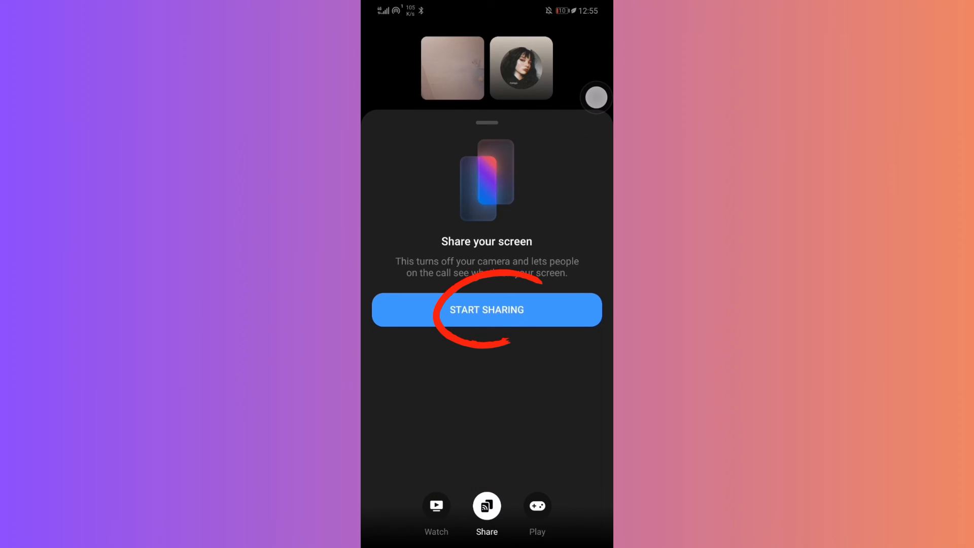
Start sharing, allow screen capture, and minimise the call onto the home screen.
left_click(486, 311)
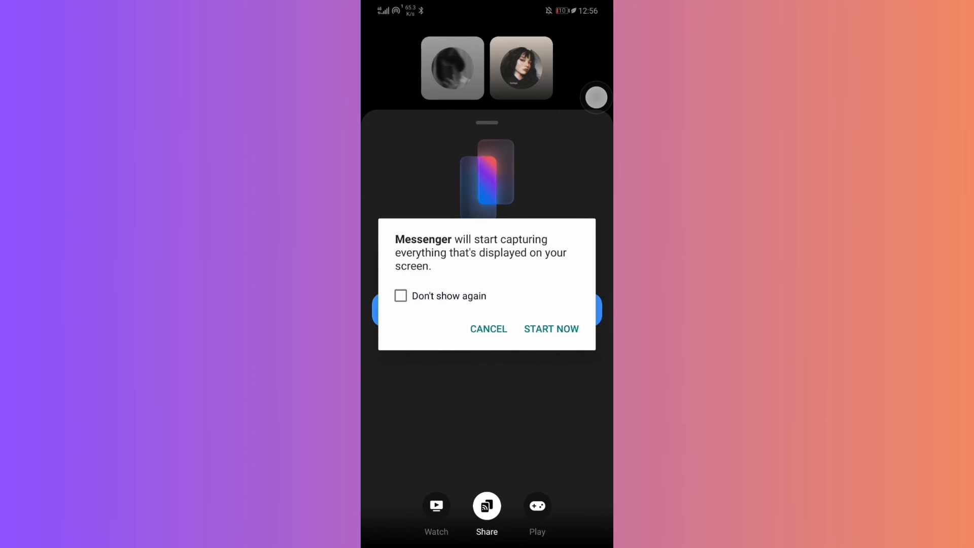
left_click(550, 329)
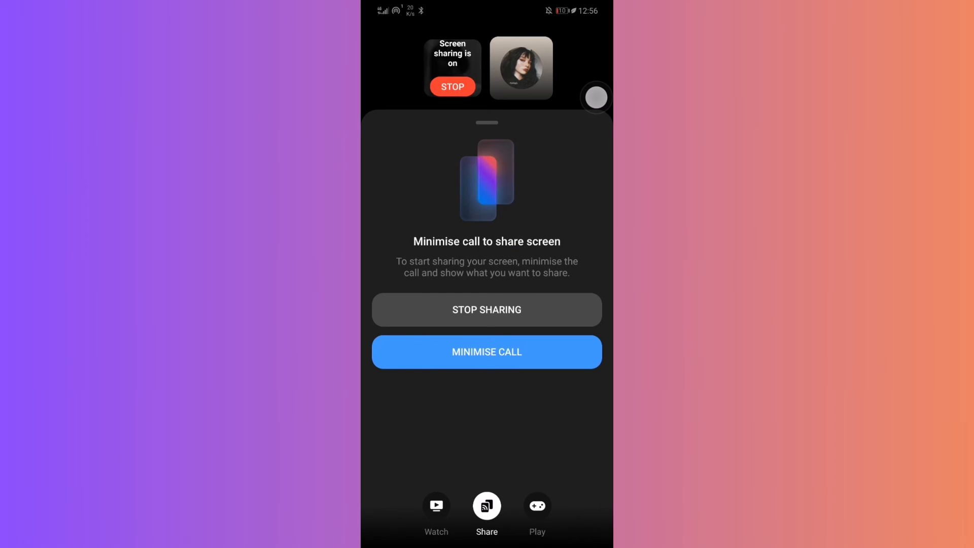
left_click(486, 352)
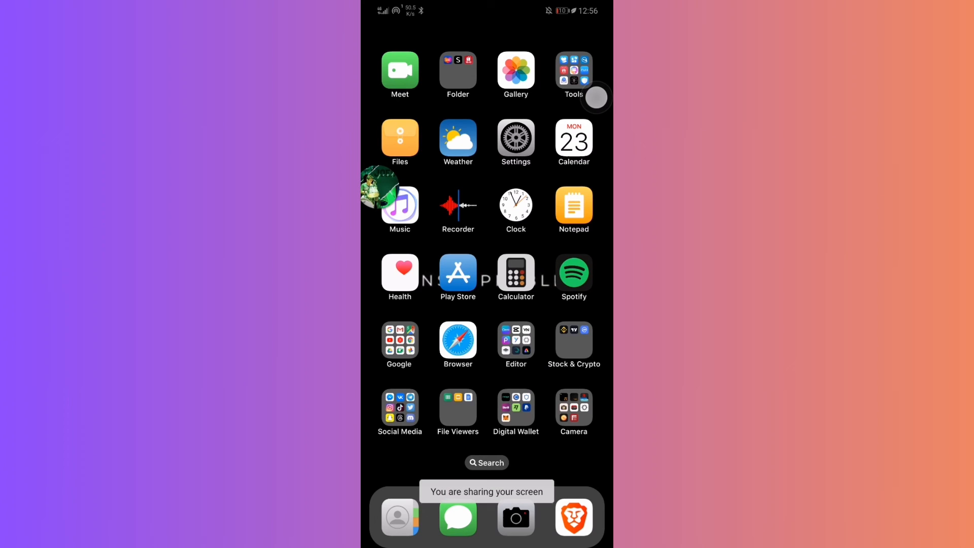
scroll("left", 3)
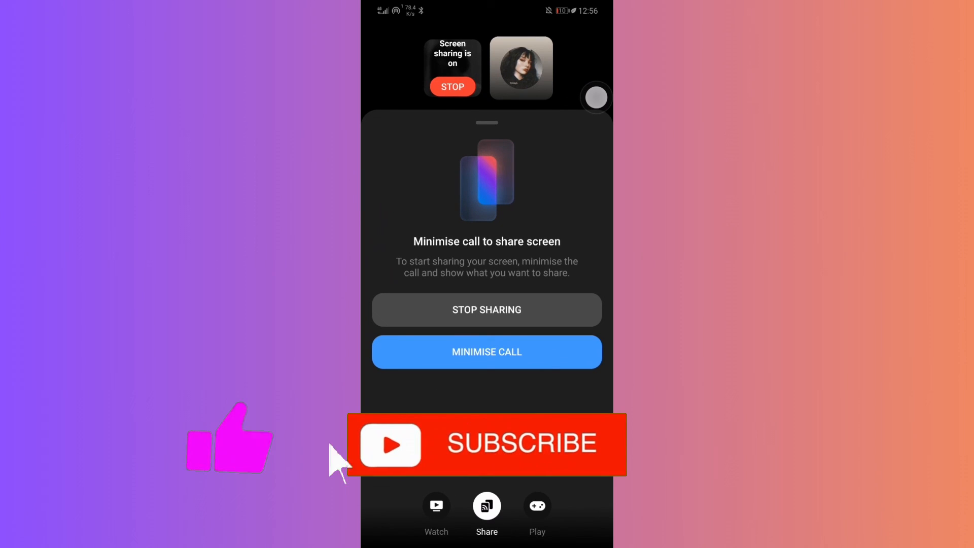
mouse_move(541, 463)
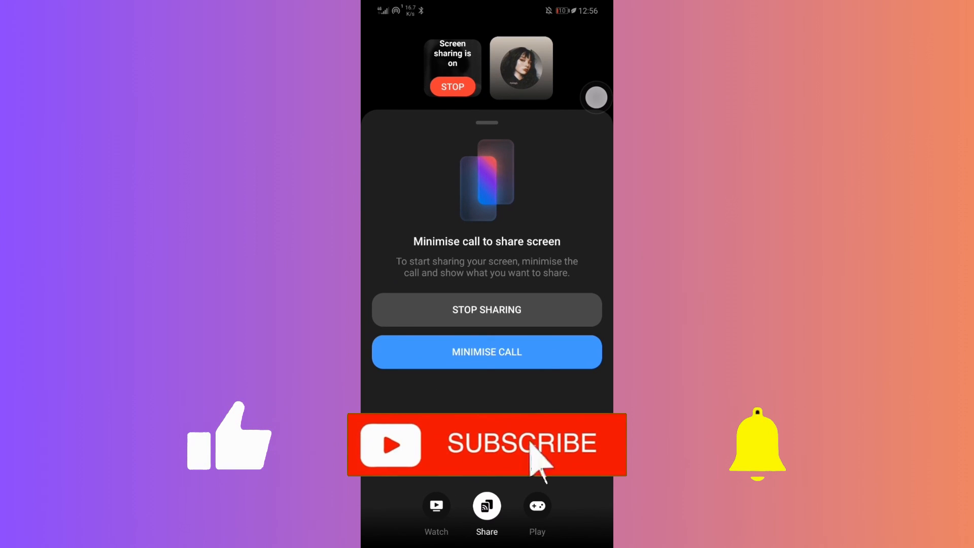